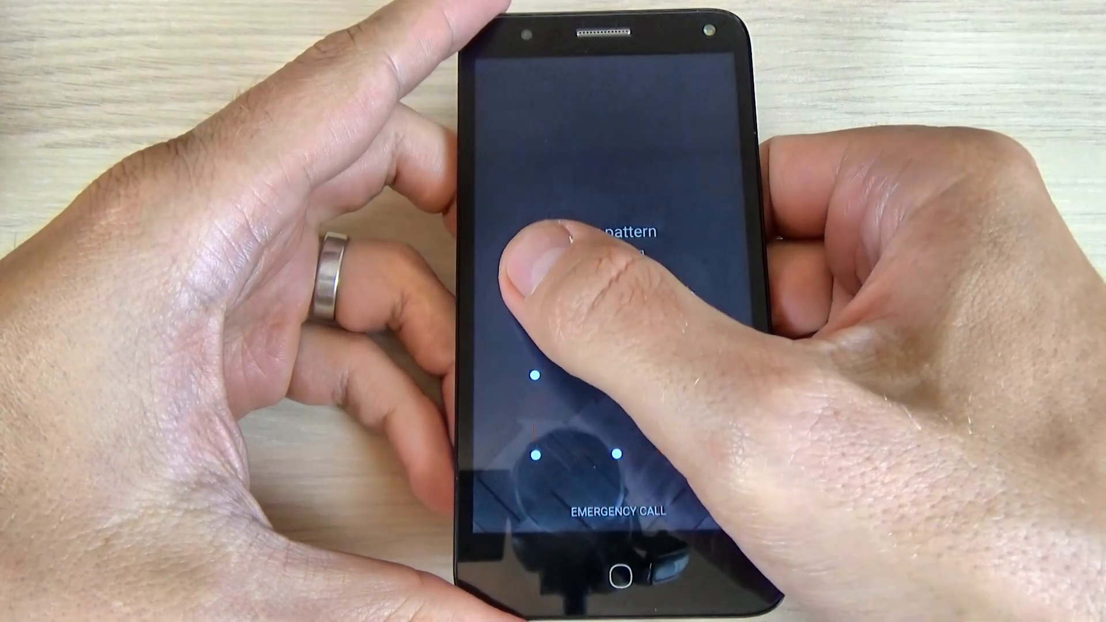
- Try an unlock pattern on the locked phone before wiping it through recovery mode
left_click_drag(534, 303, 684, 444)
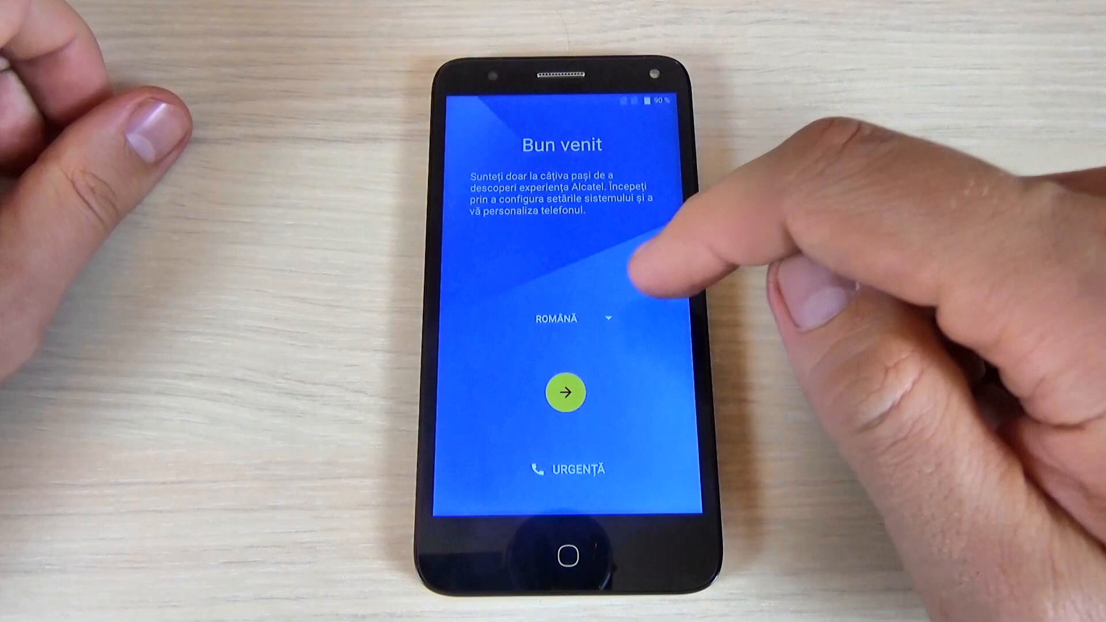
- Choose English (United States) as the setup language and move past the welcome screen
left_click(568, 319)
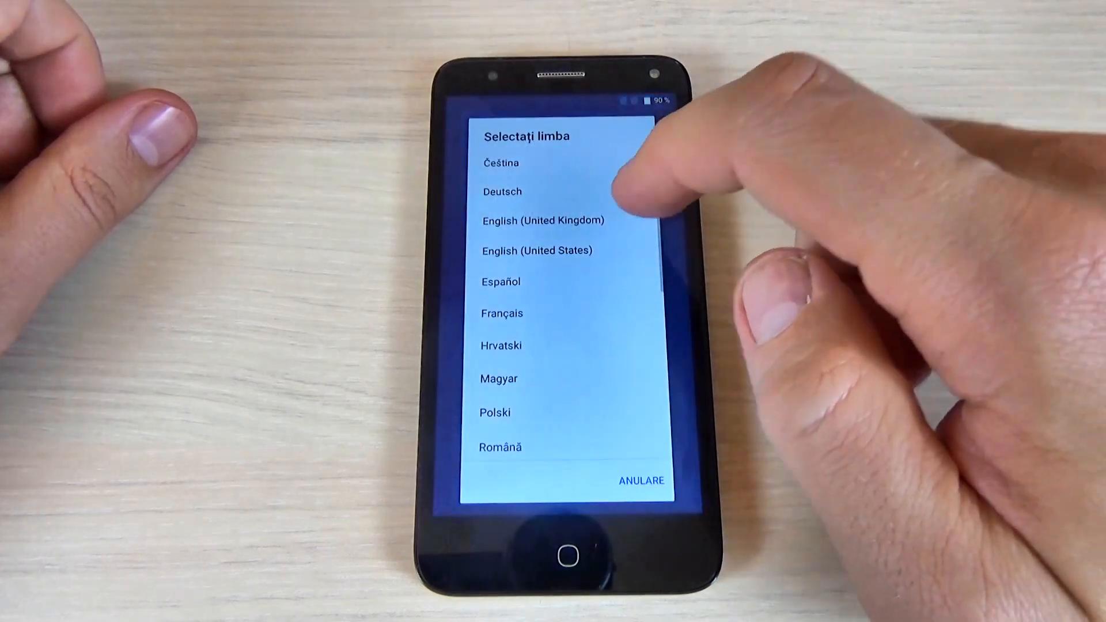
left_click(538, 250)
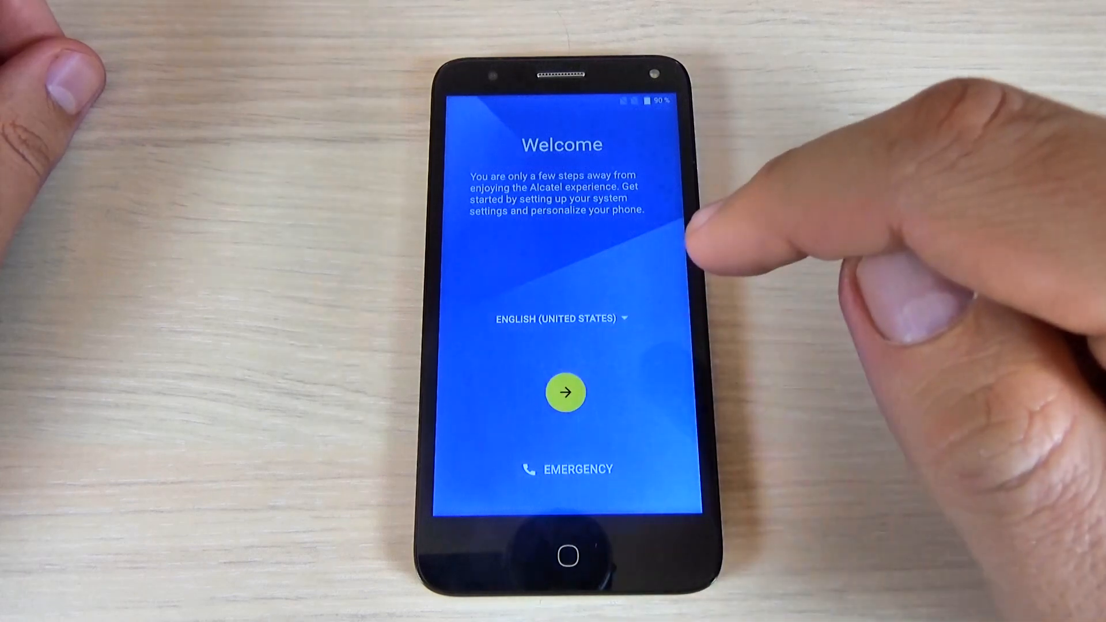
left_click(563, 391)
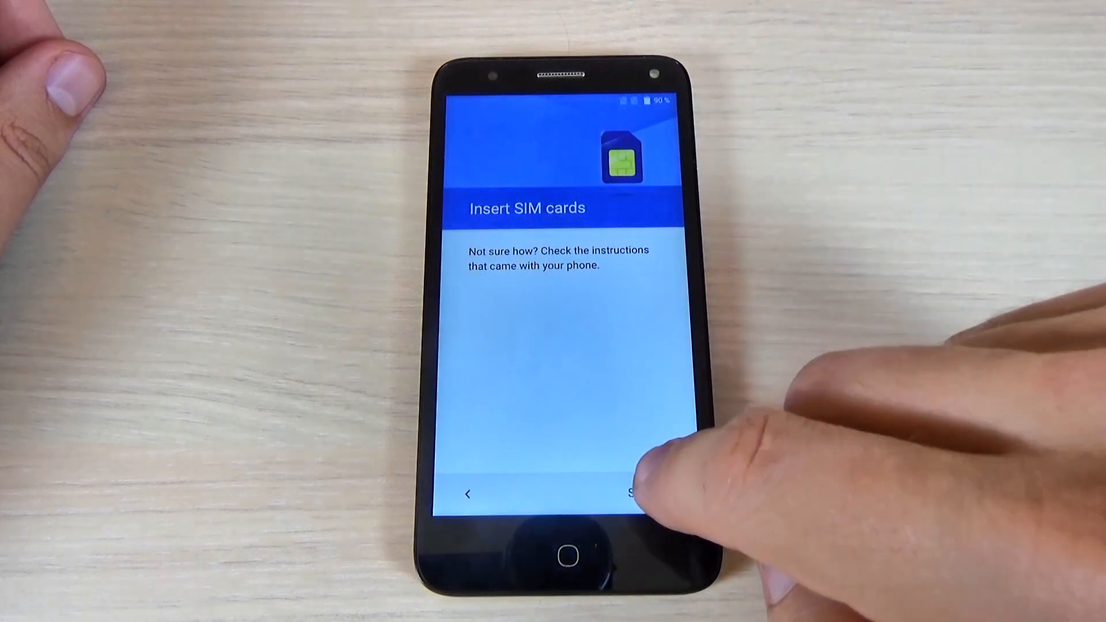
- Skip SIM, Wi-Fi, name and device protection, accept Google terms and finish setup
left_click(638, 492)
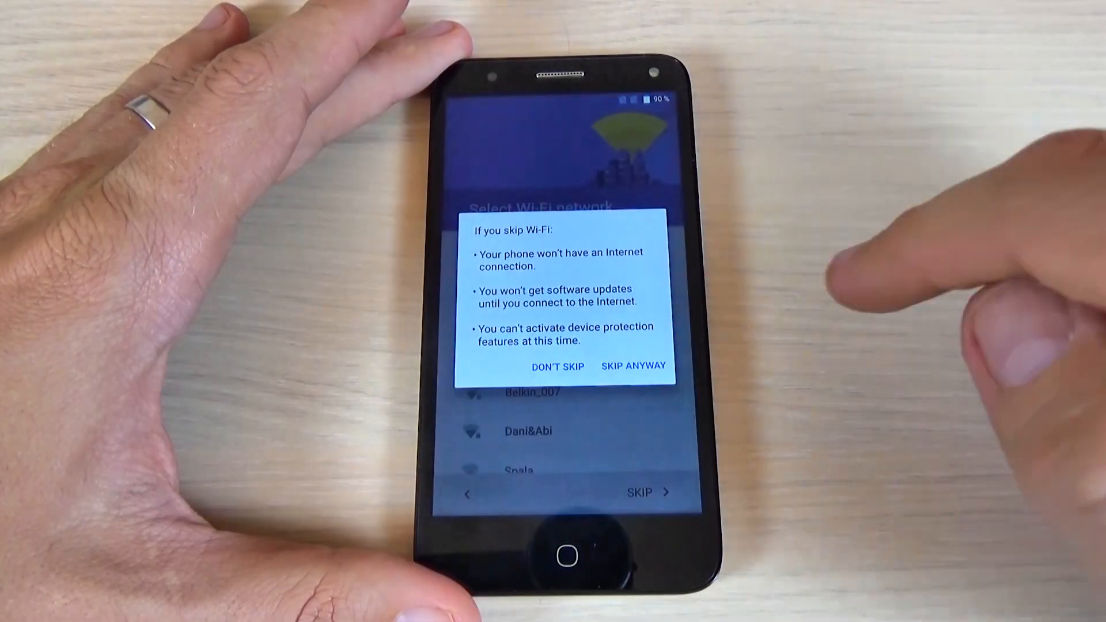
left_click(632, 366)
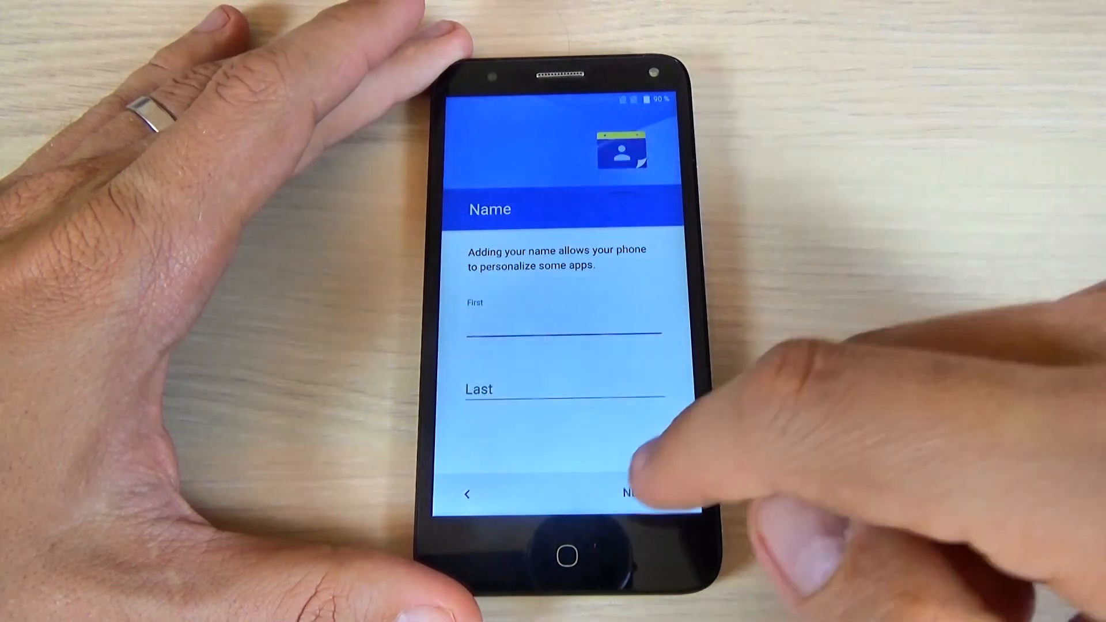
left_click(628, 494)
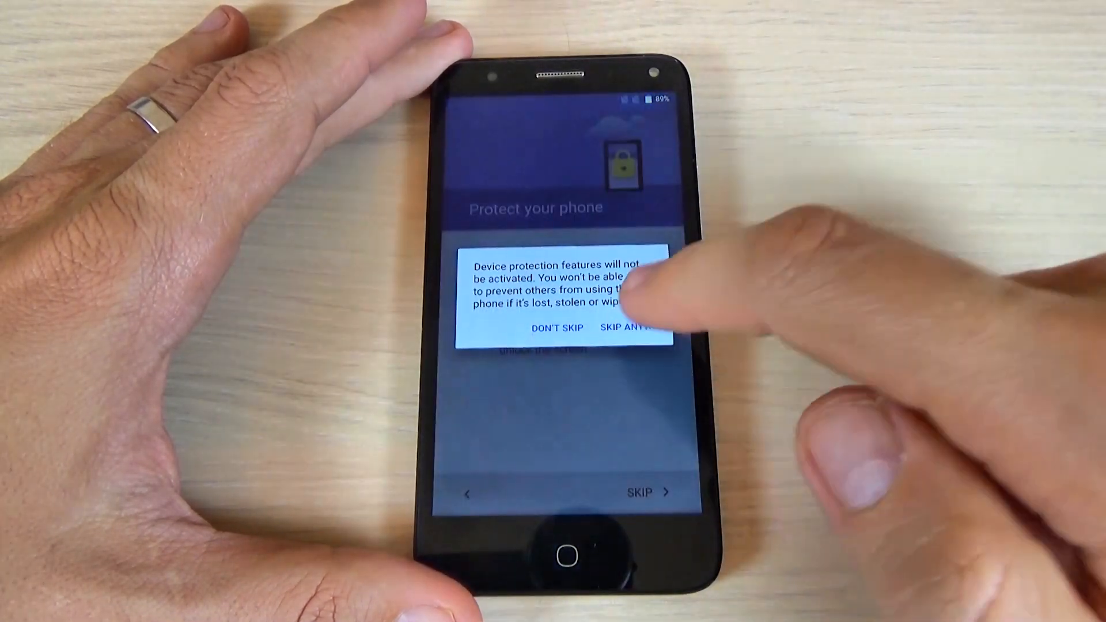
left_click(627, 328)
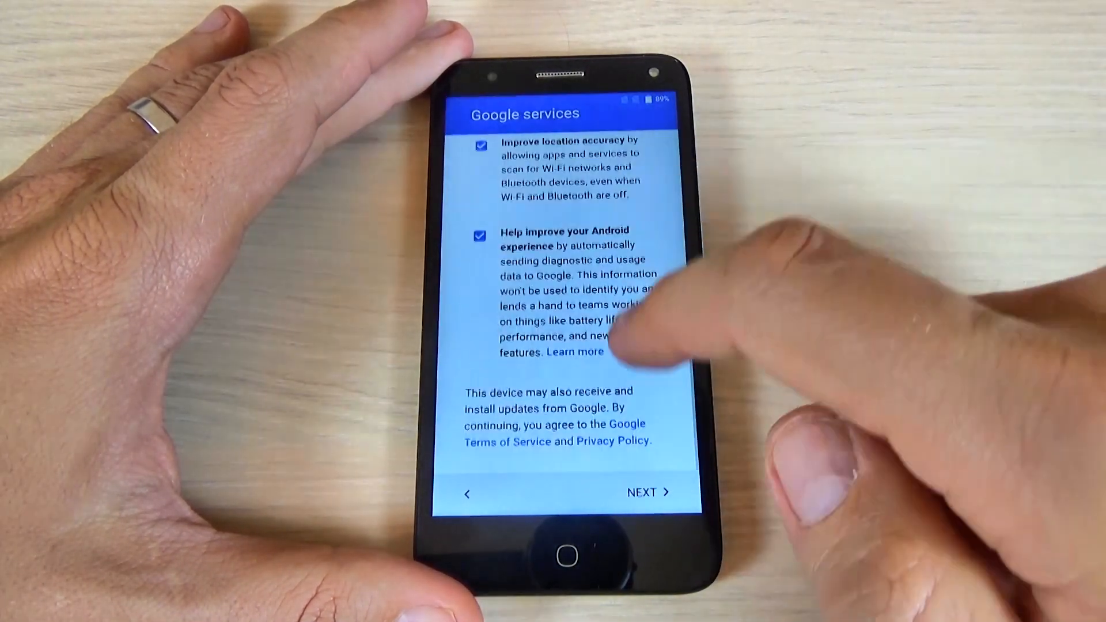
left_click(643, 491)
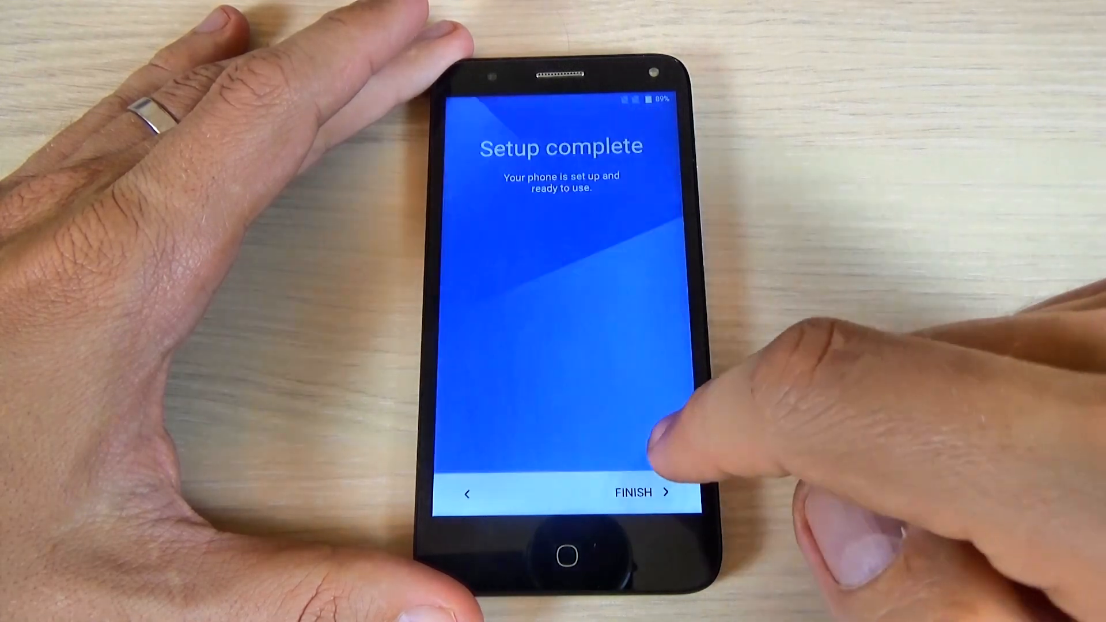
left_click(632, 492)
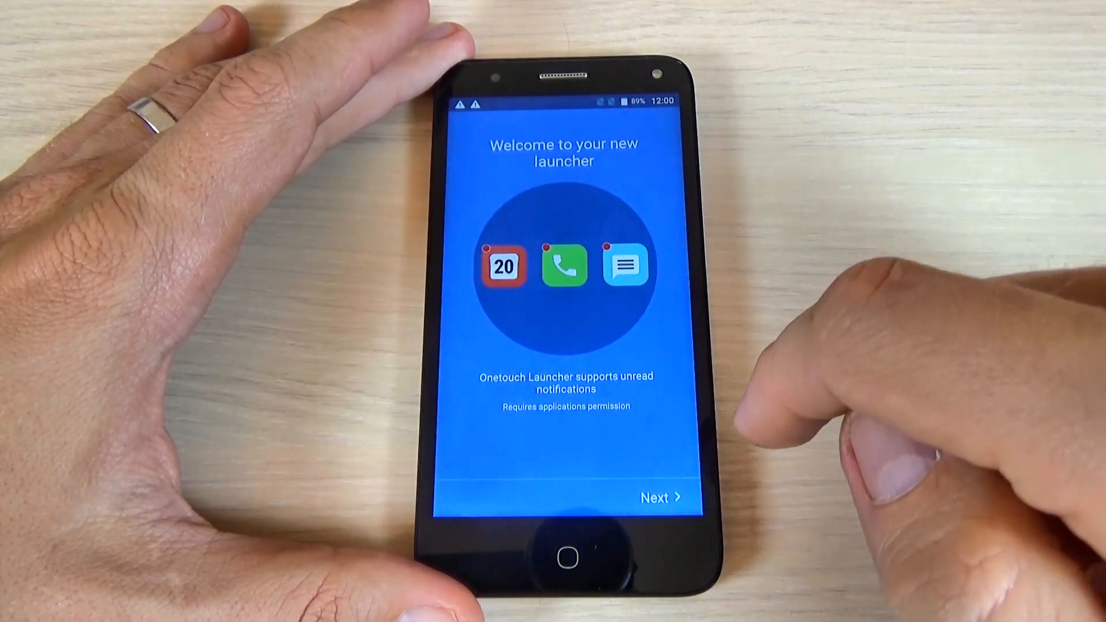
- Dismiss the Onetouch launcher intro, glance at About phone and the app drawer, land on Home
left_click(658, 498)
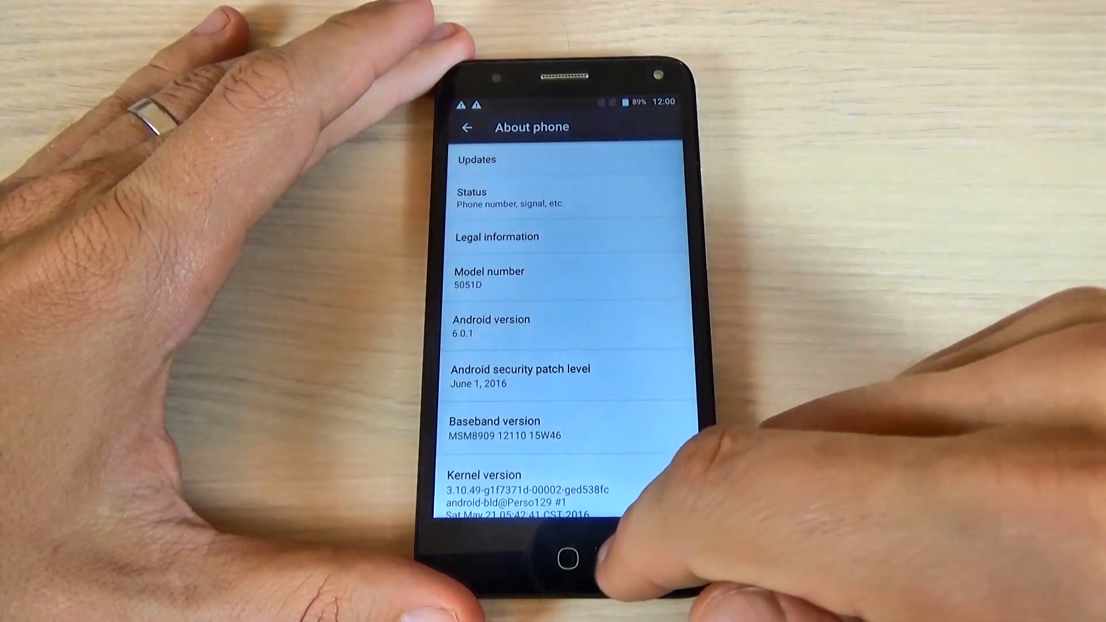
left_click(564, 559)
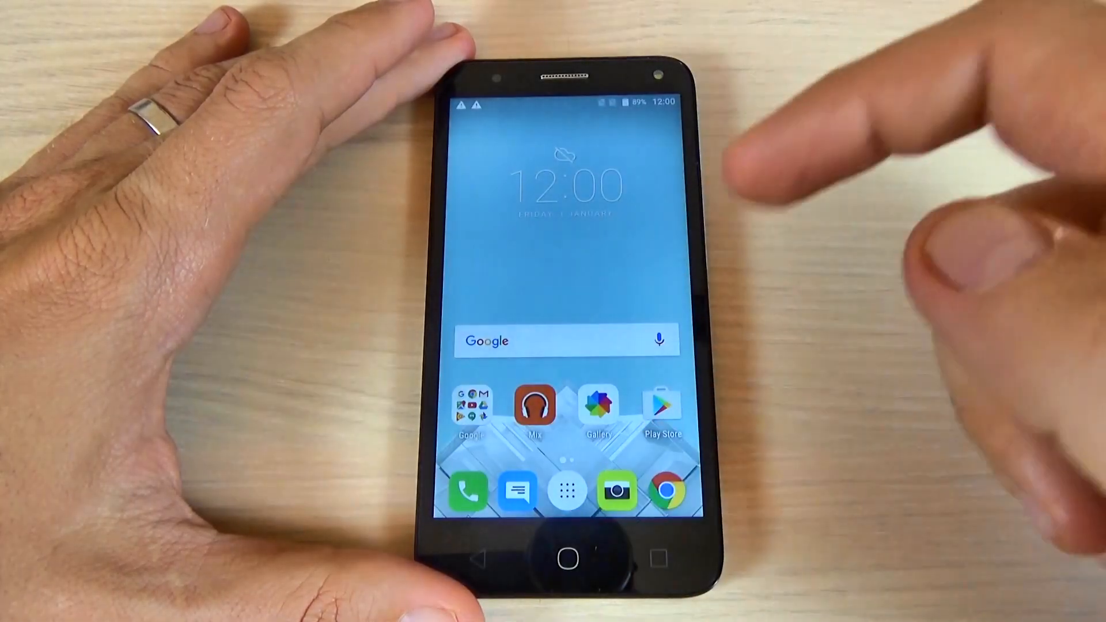
left_click(567, 489)
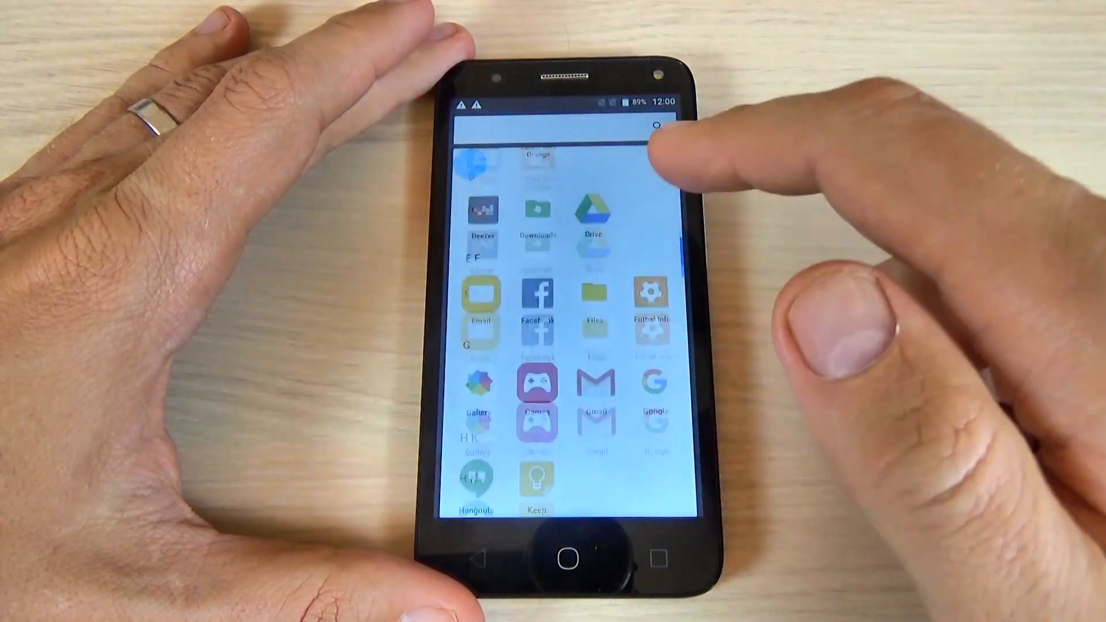
left_click(564, 543)
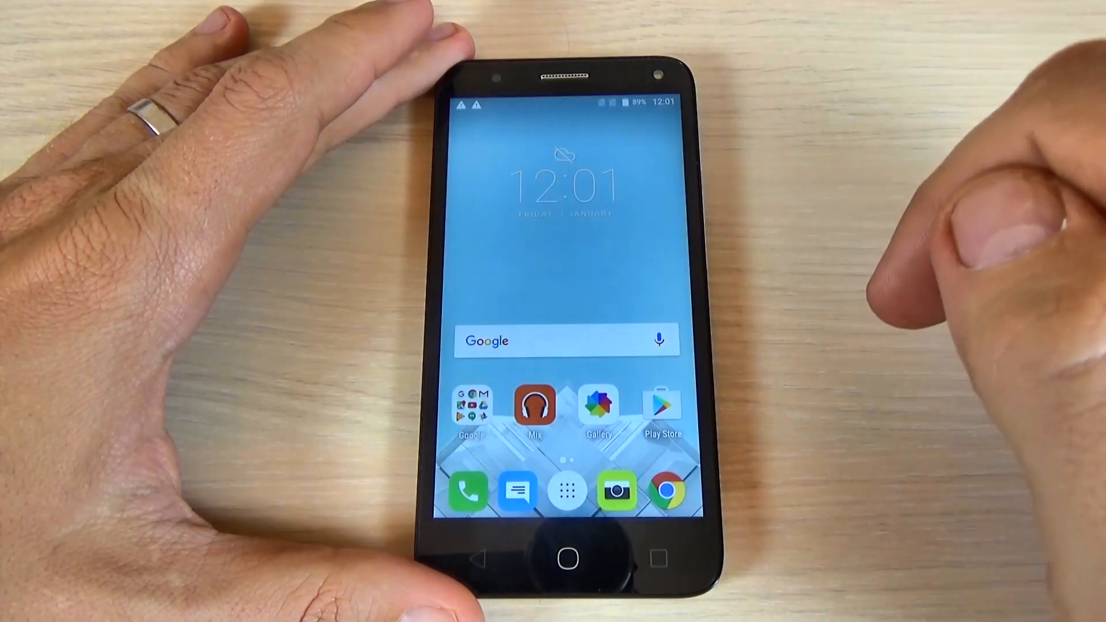